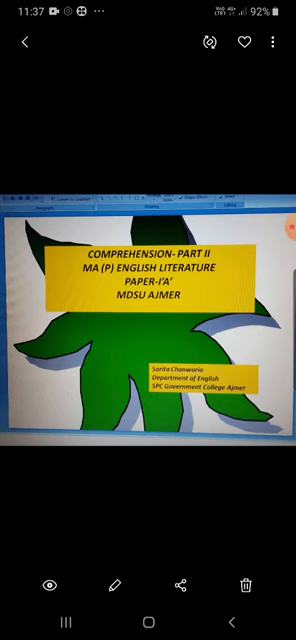
{"action": "scroll", "scroll_direction": "left", "scroll_amount": 3}
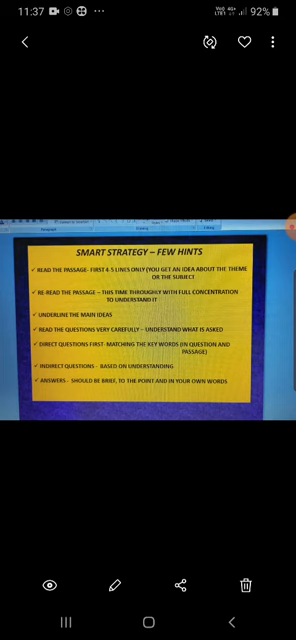